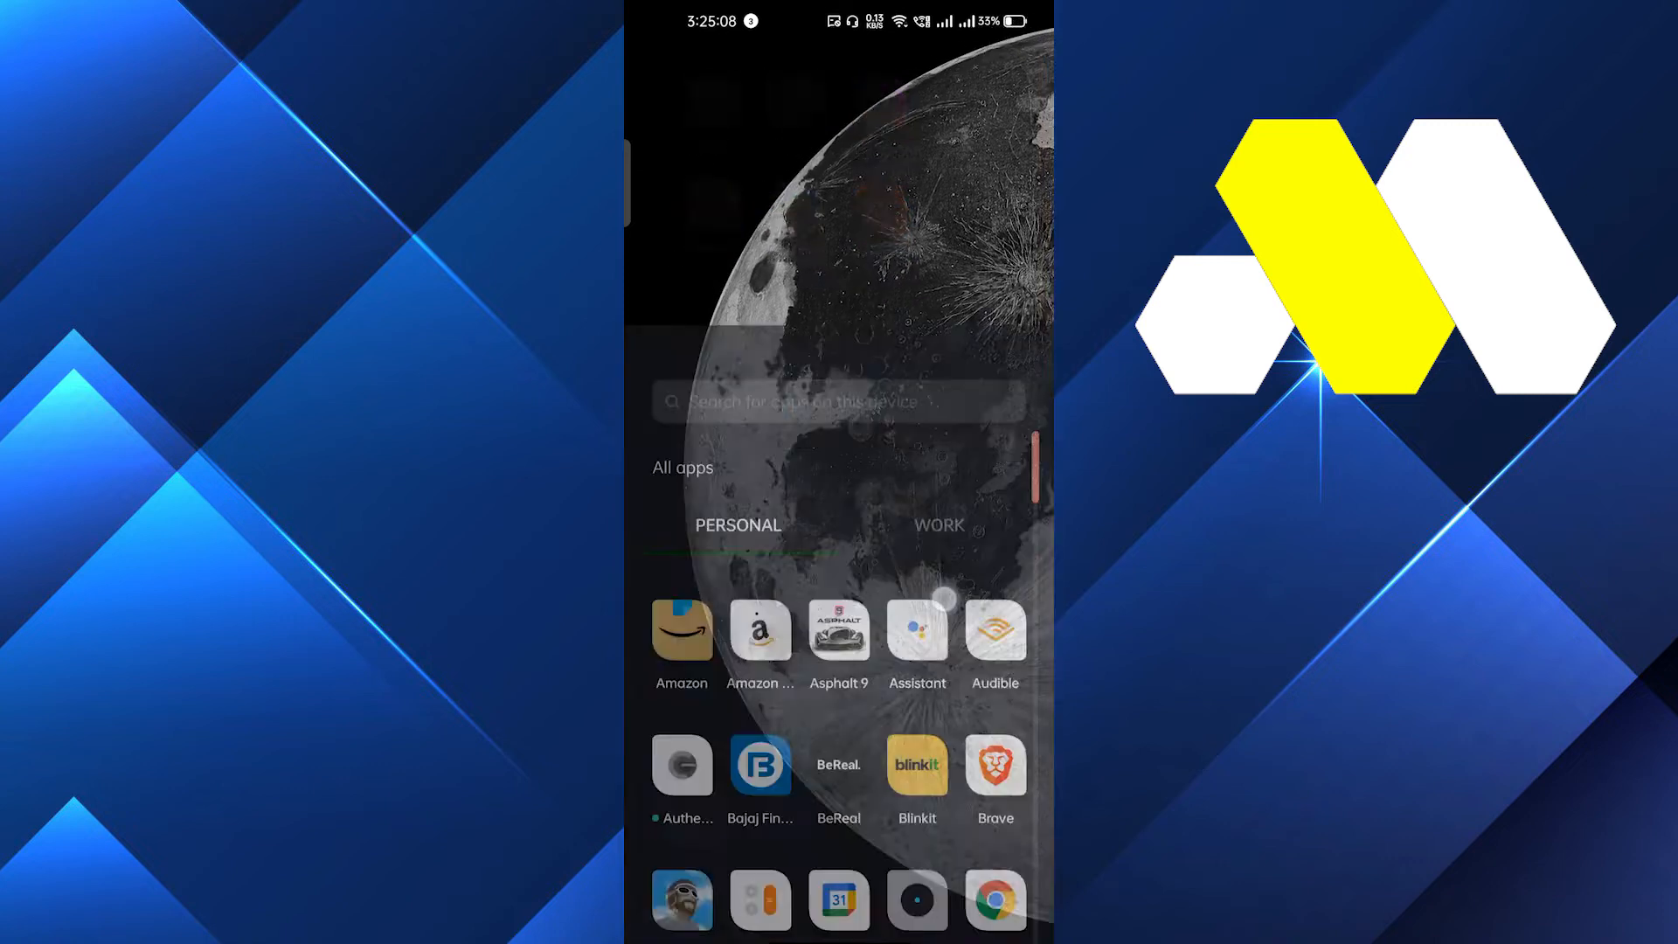
Step: Launch the Google Play Store from the launcher's app drawer
click(781, 401)
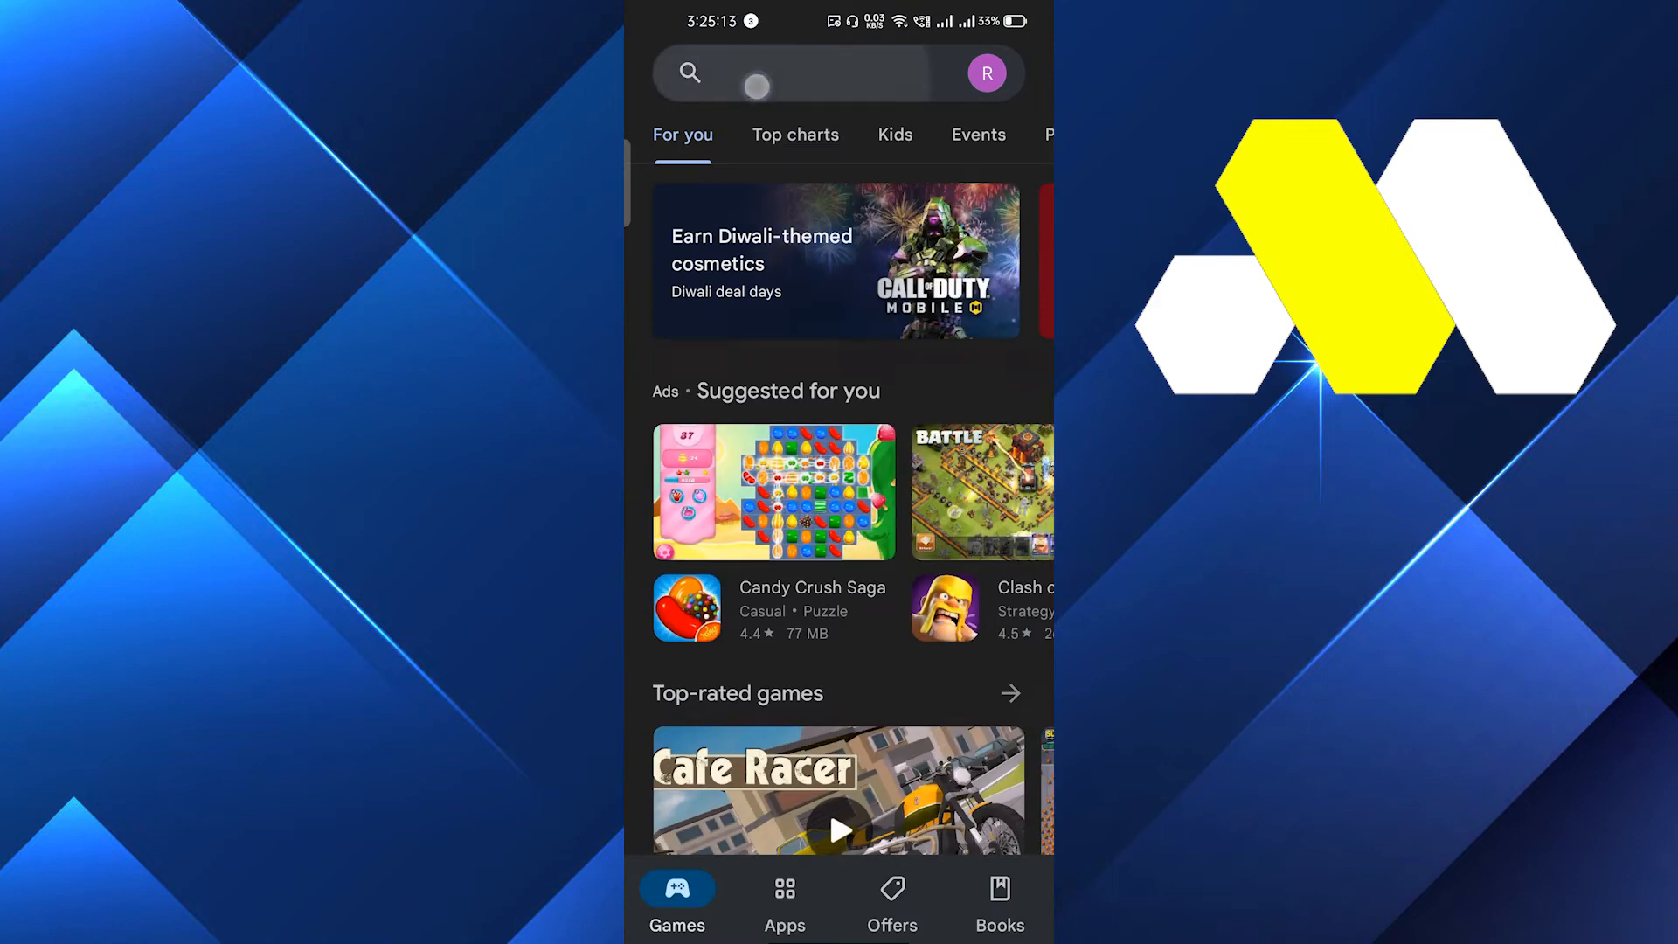
Step: Search the Play Store for 'workforce' and scroll through the matching apps
text(workforce)
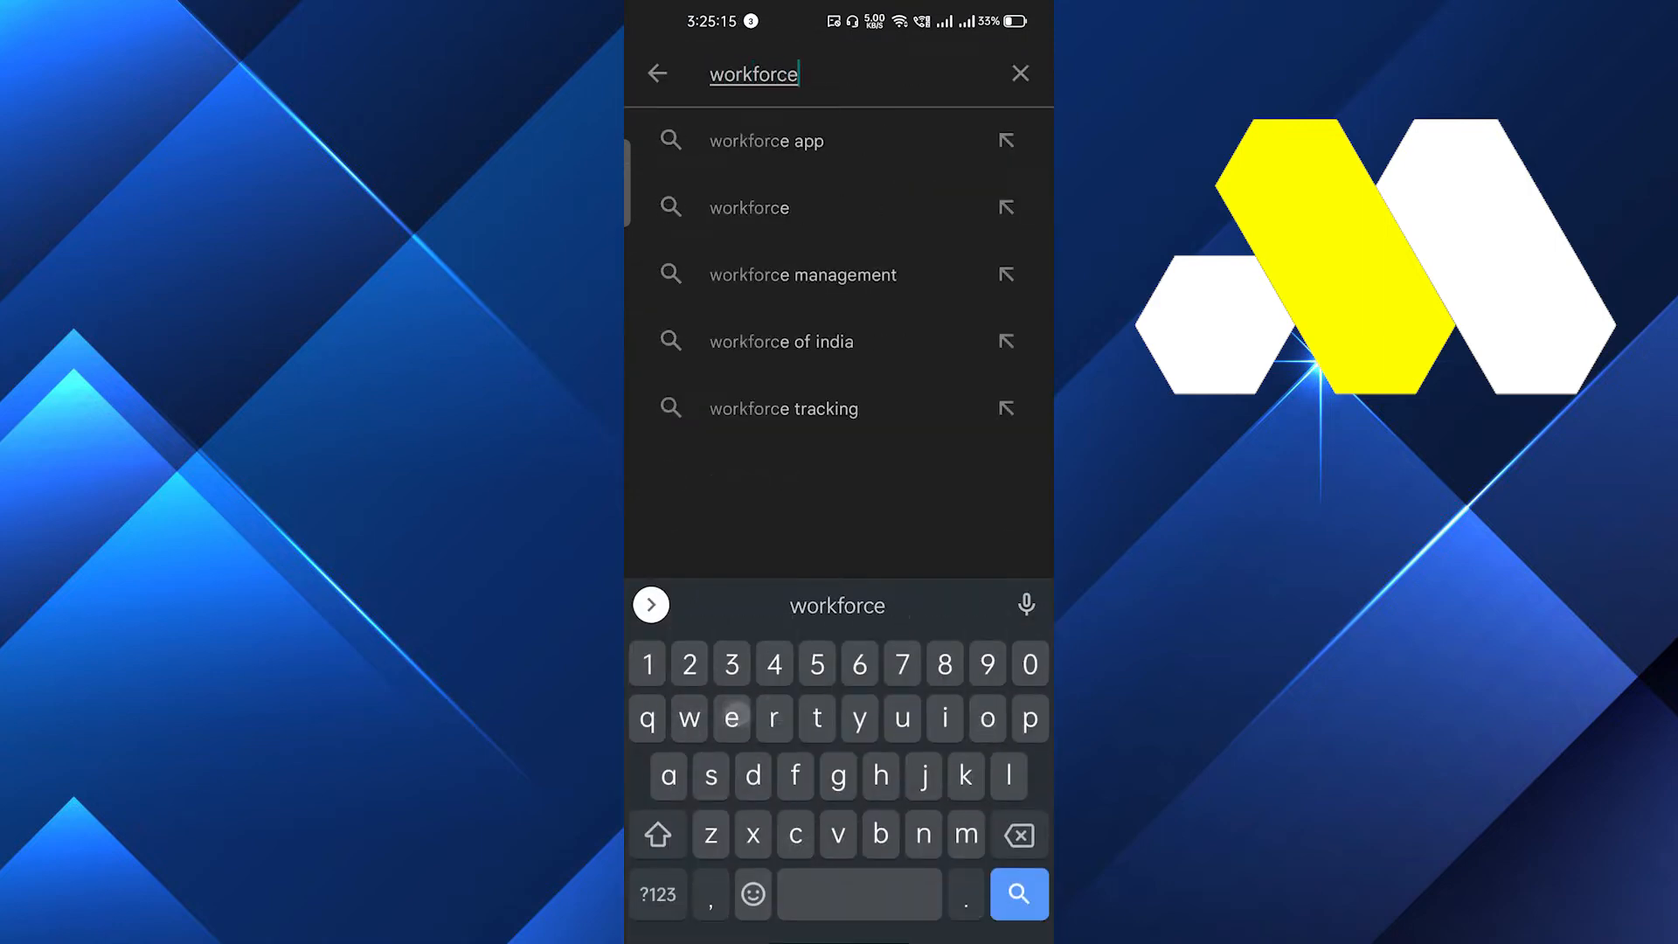
click(1017, 895)
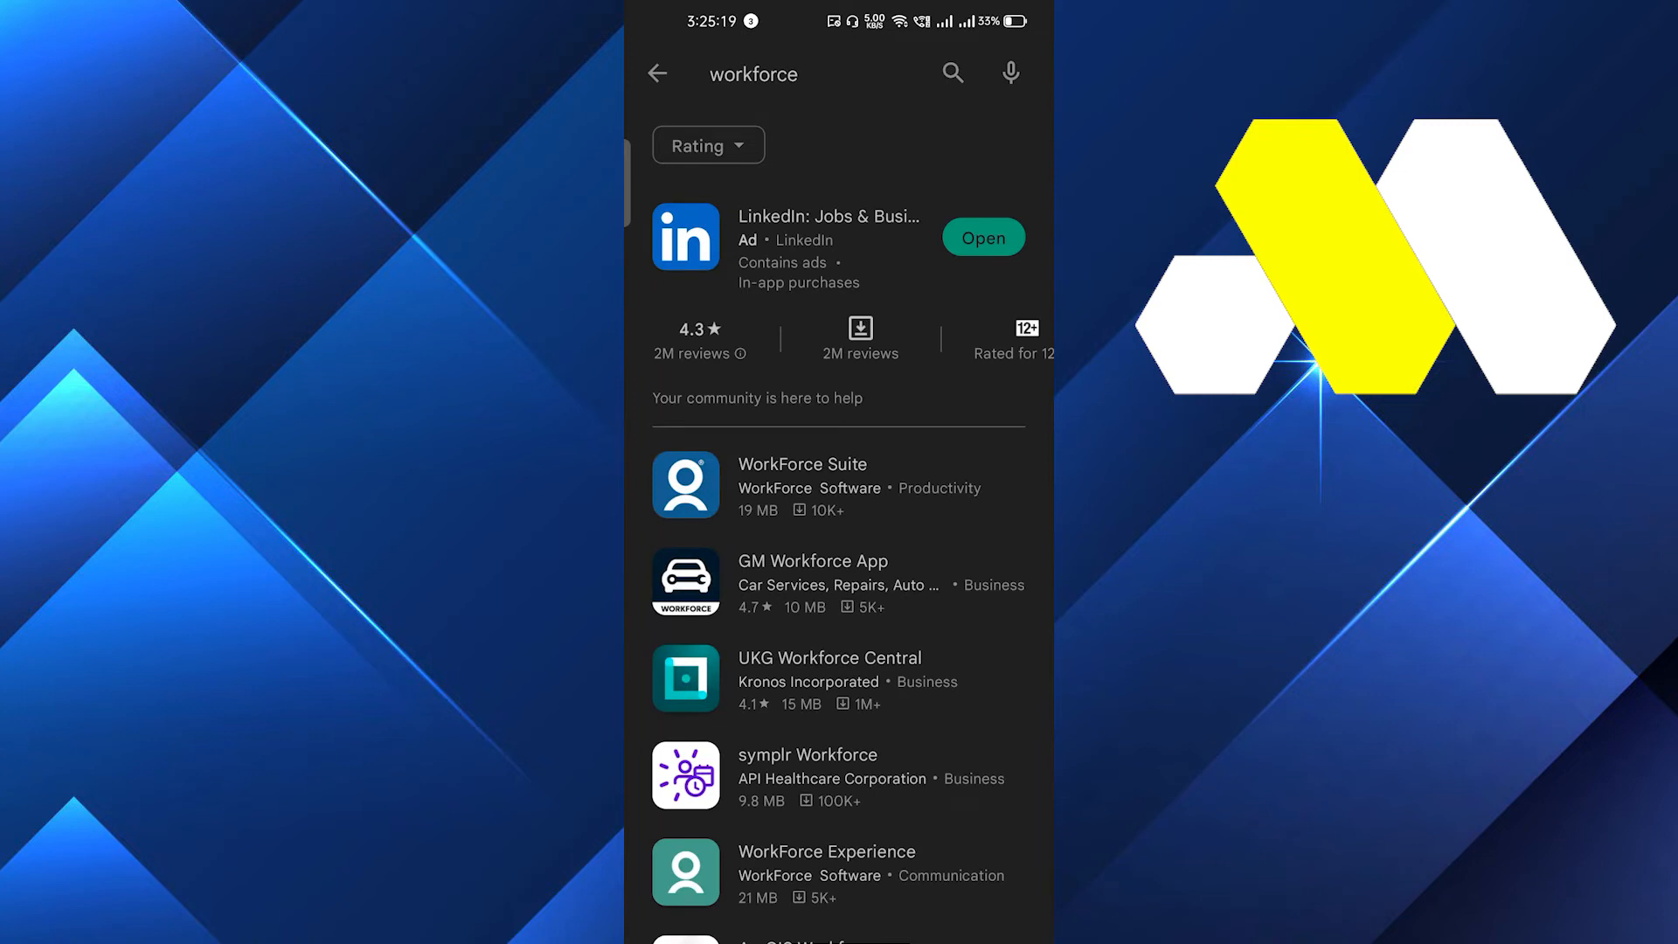
scroll(up, 3)
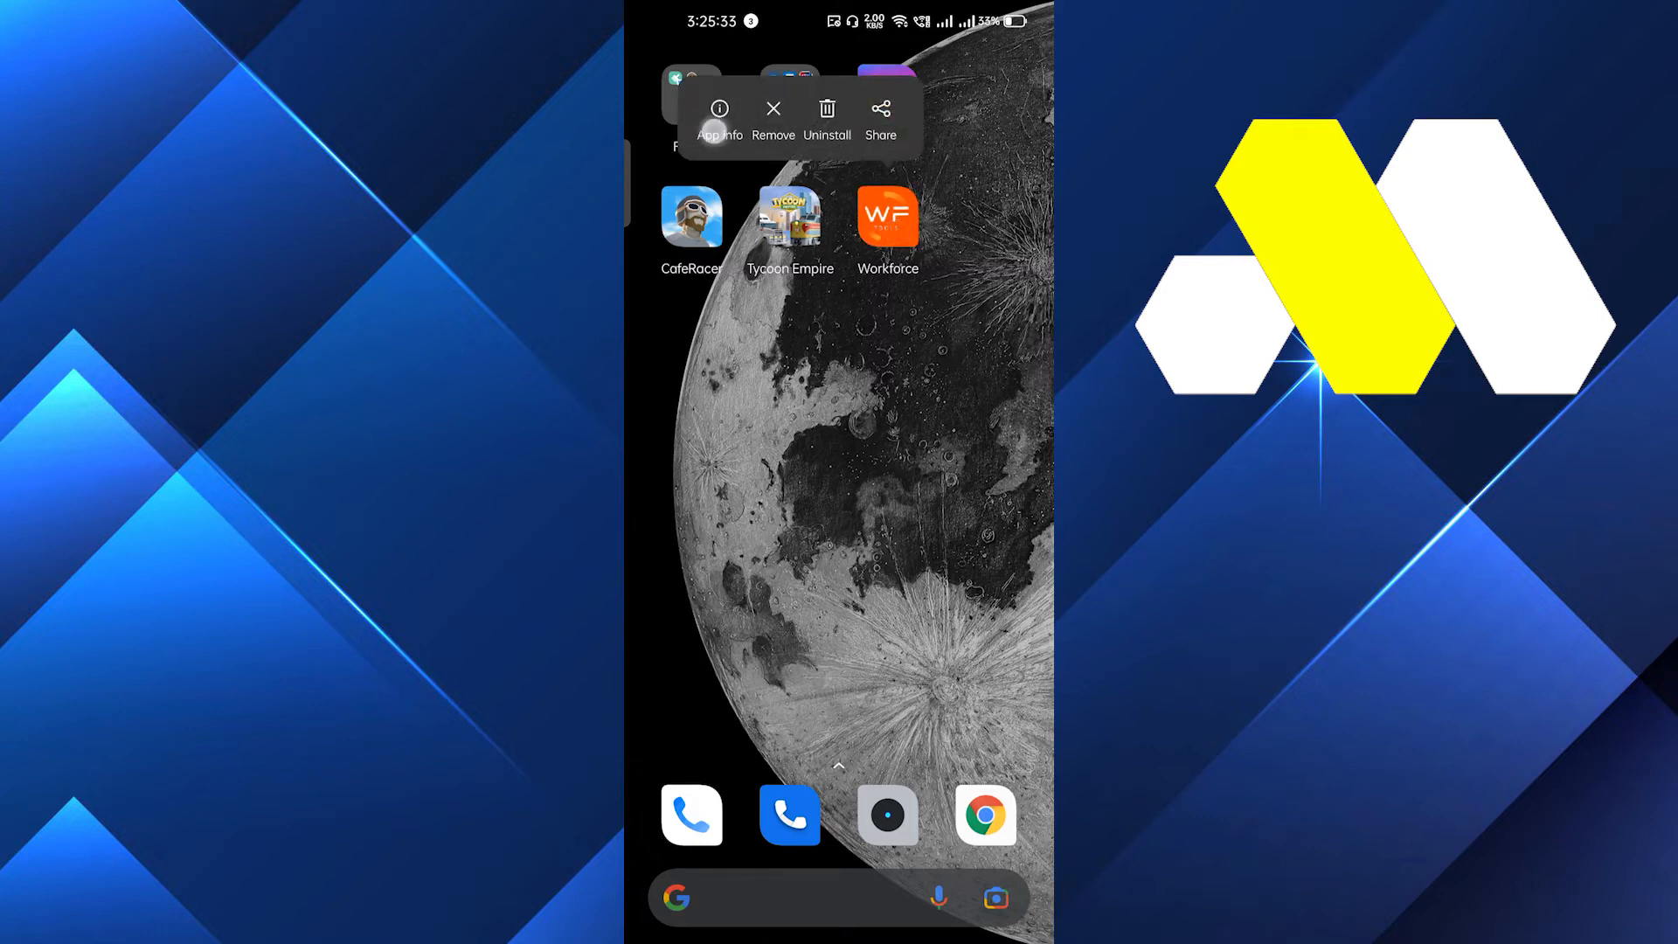
Step: Open the Workforce app's info and storage usage page (19.2 MB total)
click(719, 107)
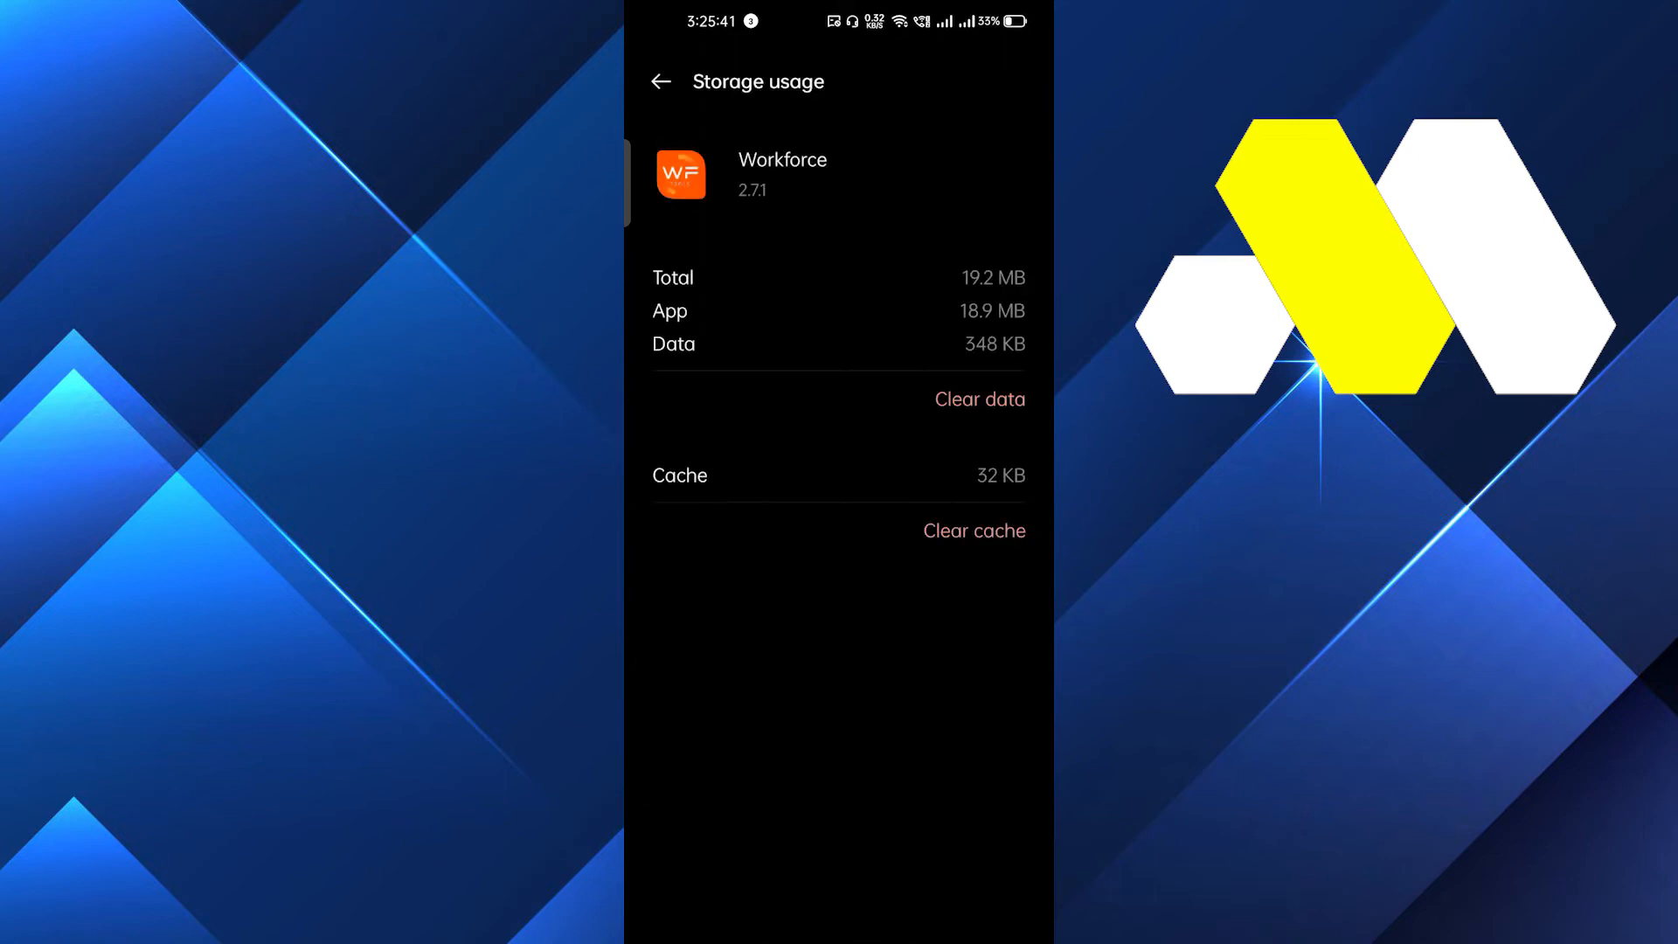
Step: Clear Workforce's 32 KB cache and 348 KB data, confirming the data deletion
click(973, 530)
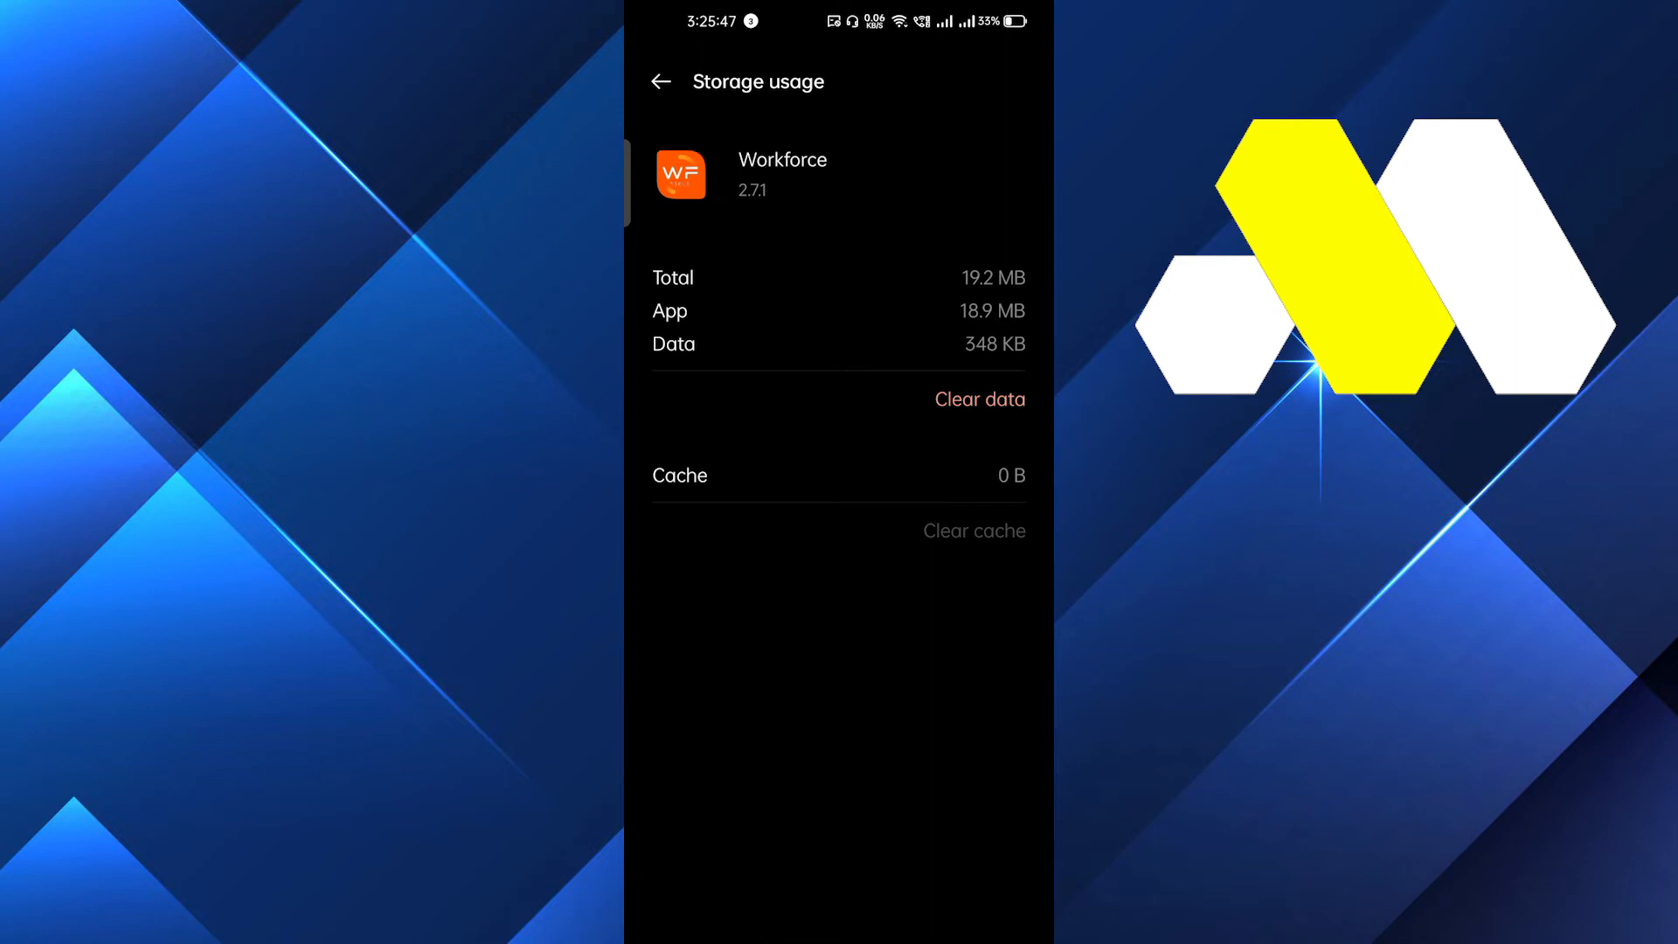
click(977, 399)
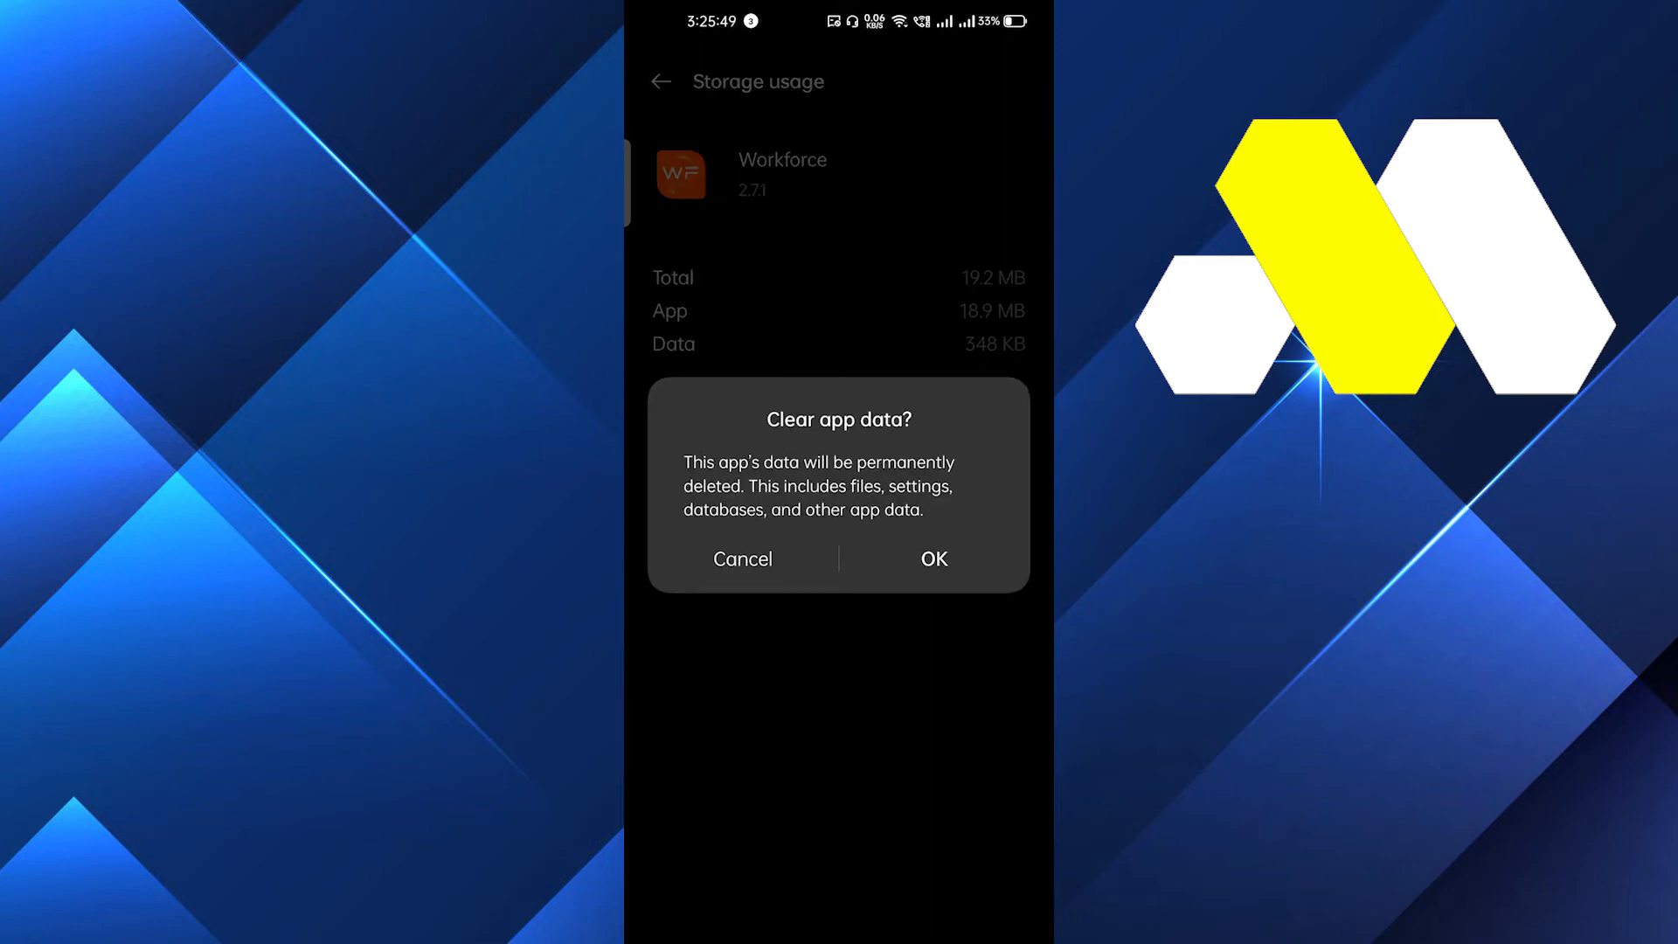
click(933, 558)
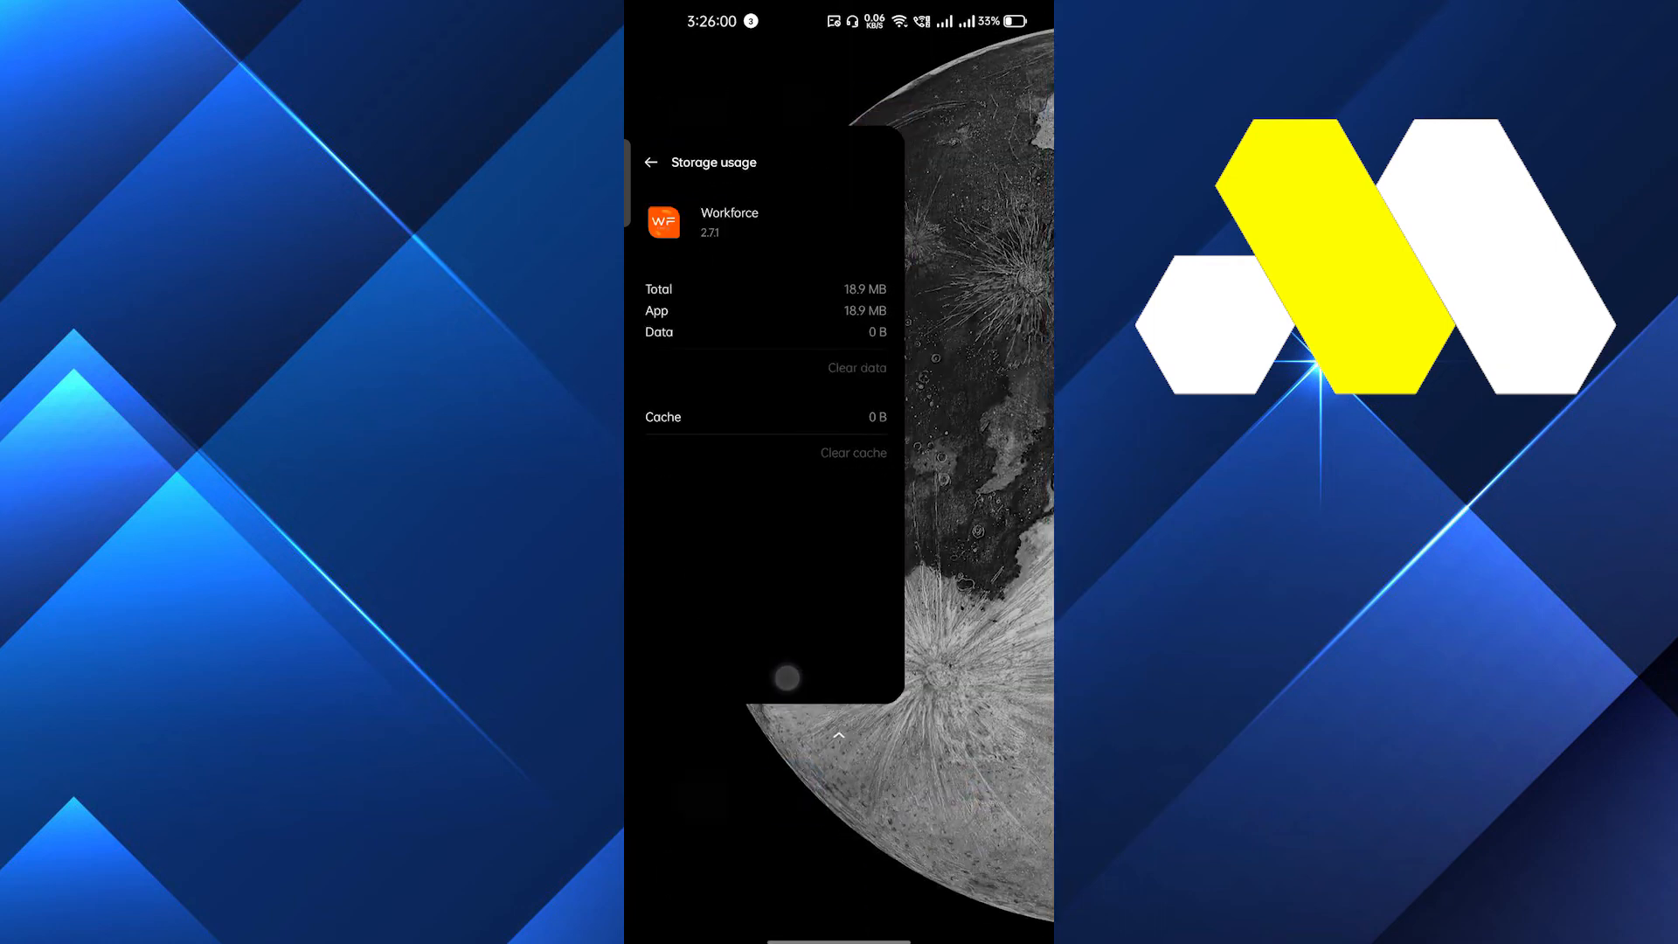
Step: Uninstall the Workforce app from its home-screen icon and confirm removal
click(652, 163)
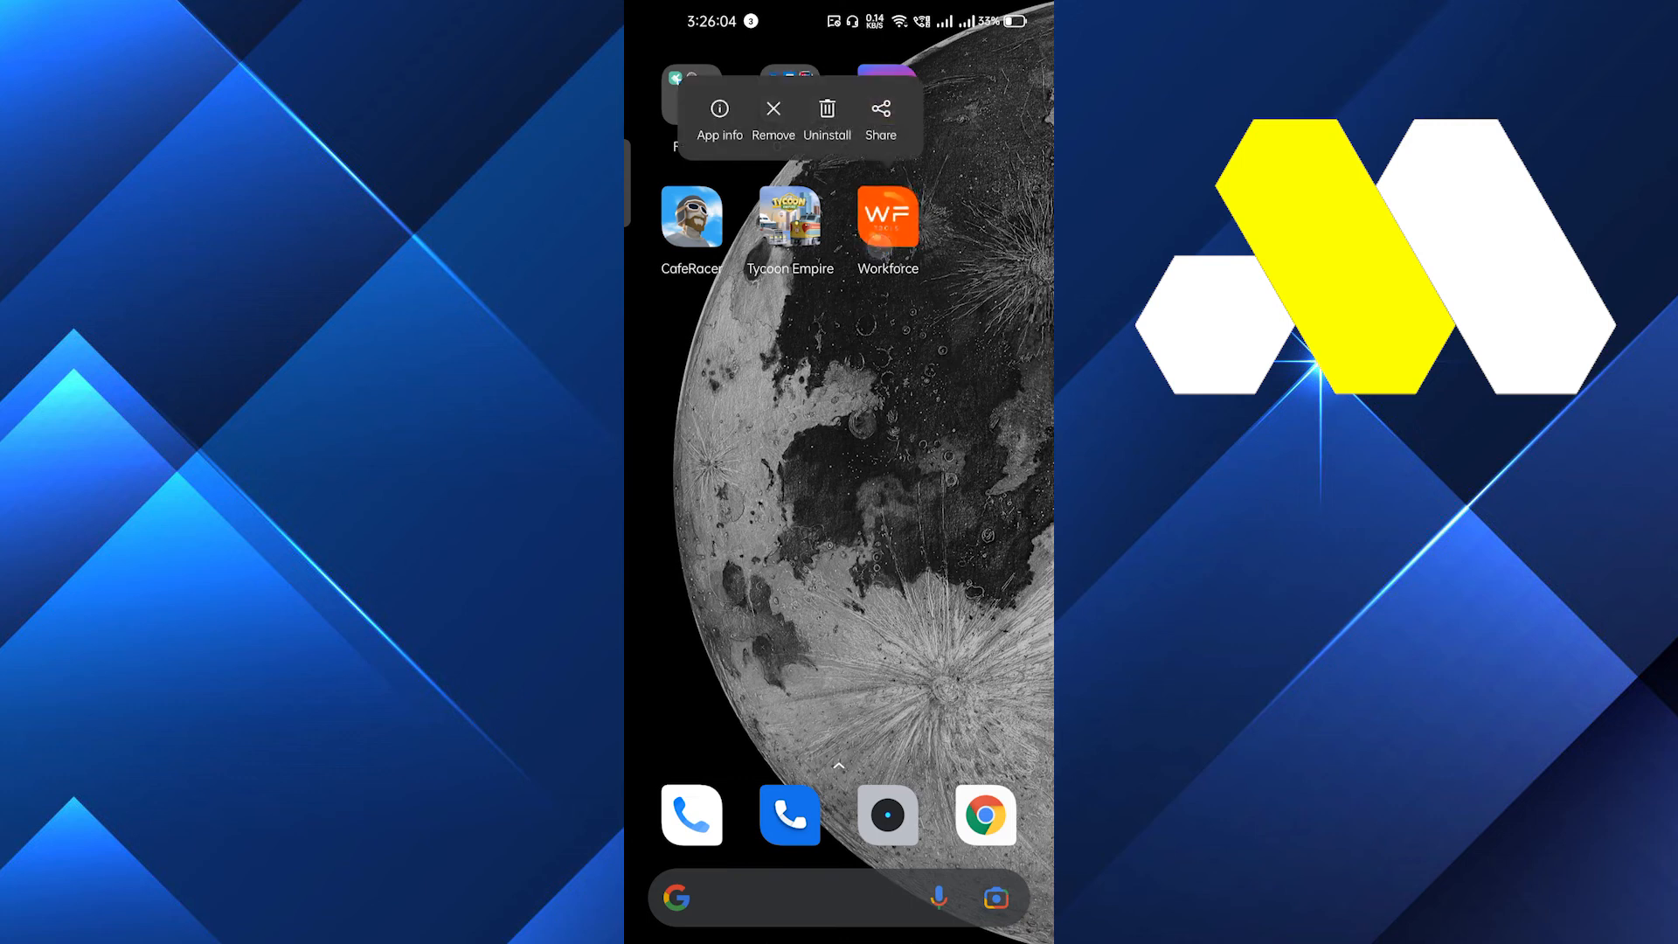
click(825, 113)
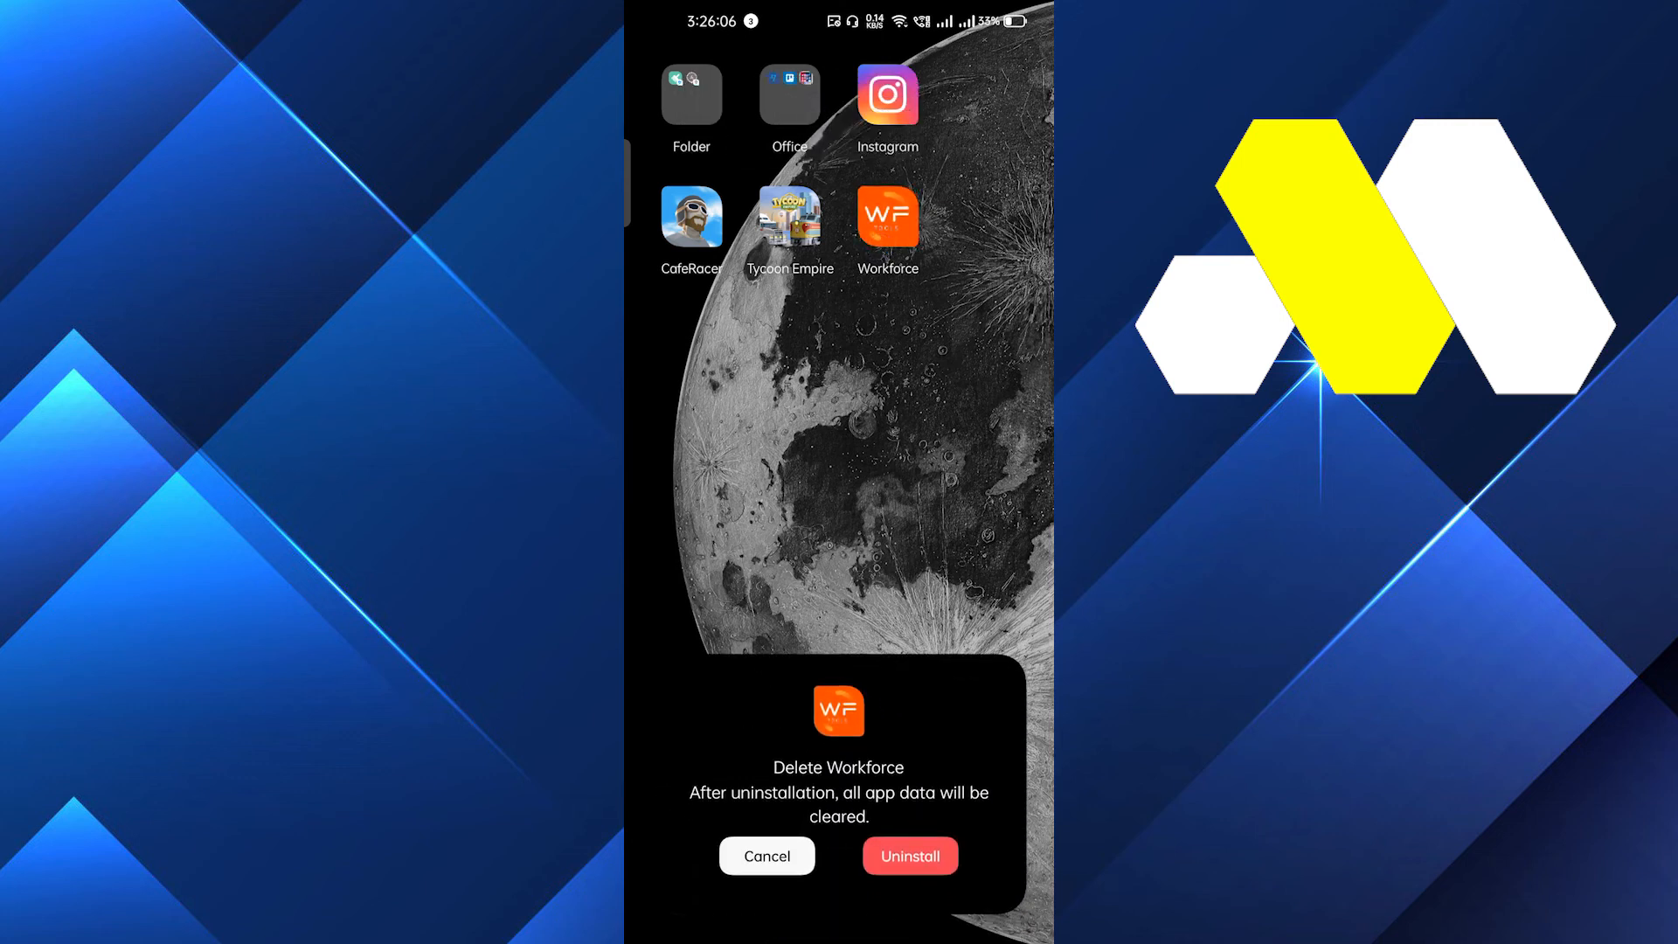
click(909, 855)
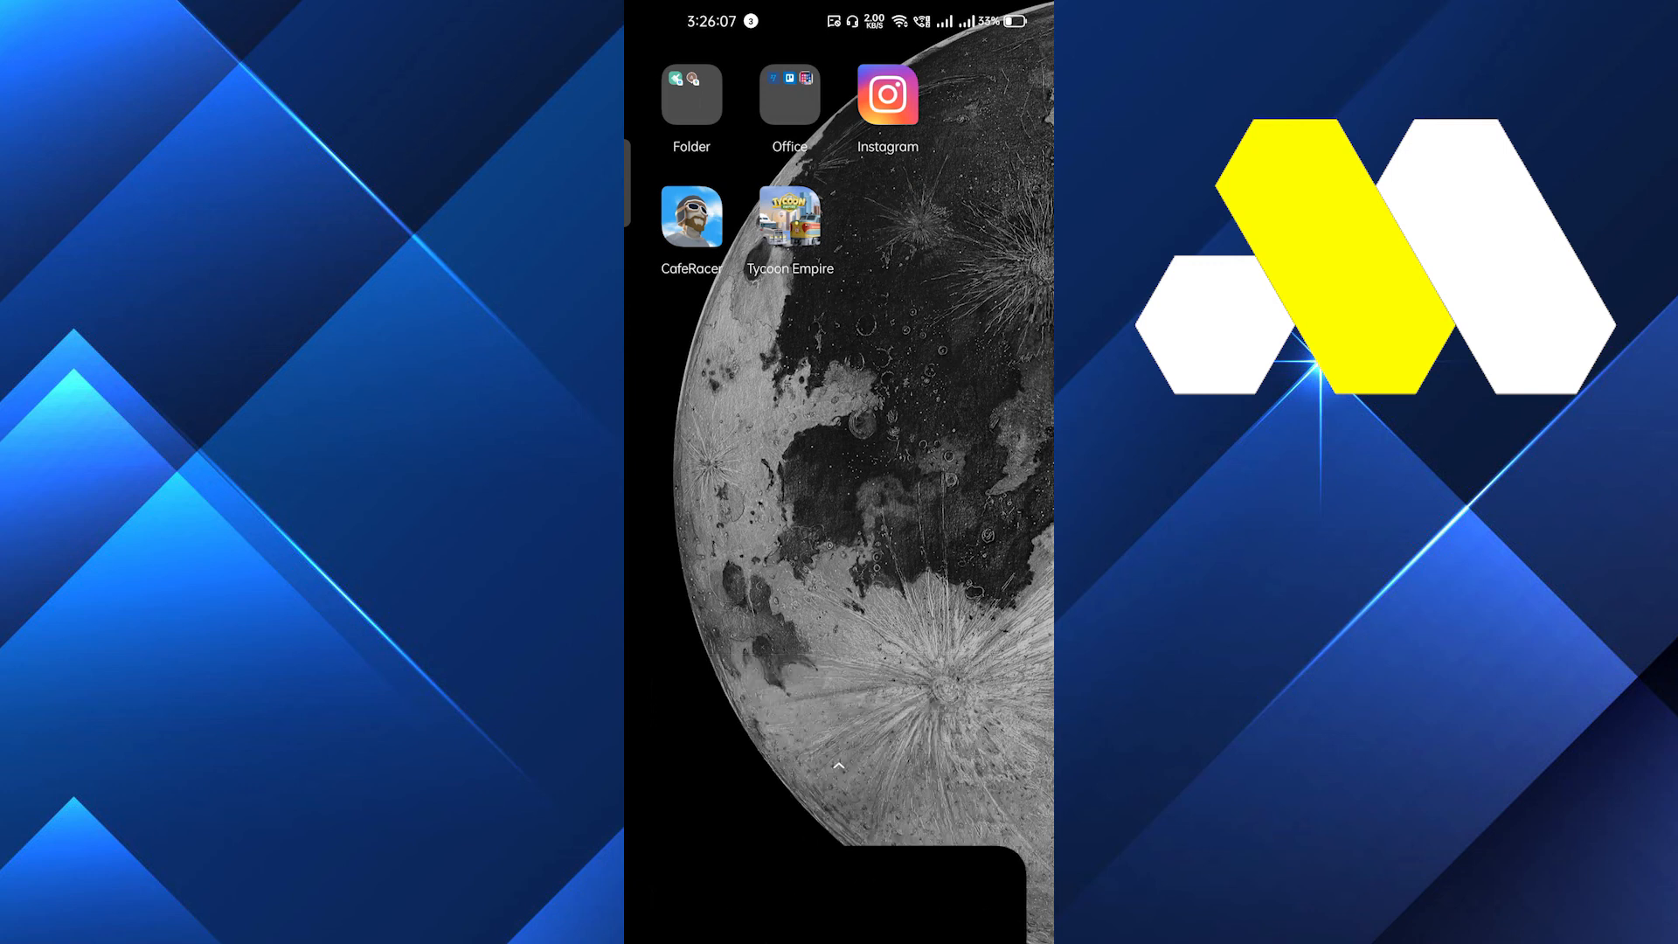